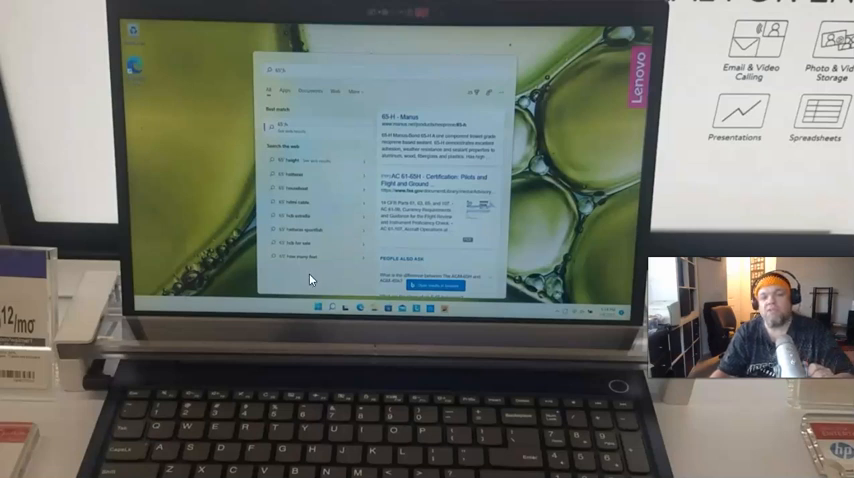
pyautogui.moveTo(402, 208)
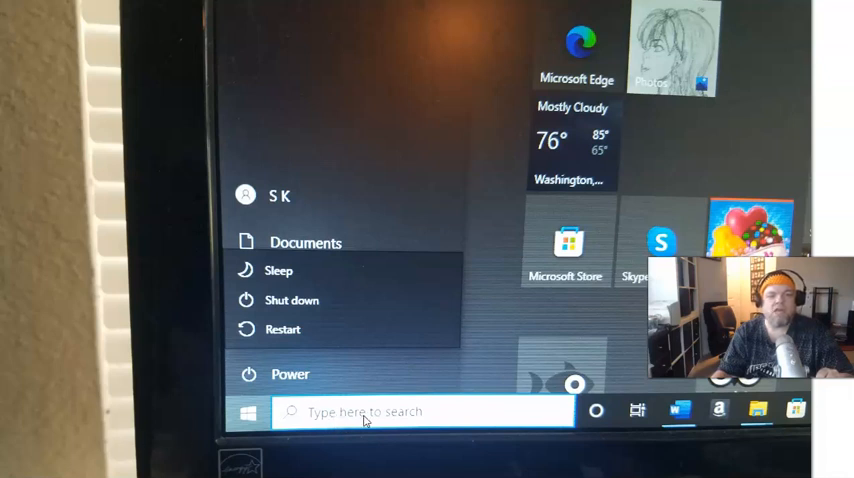
pyautogui.moveTo(376, 420)
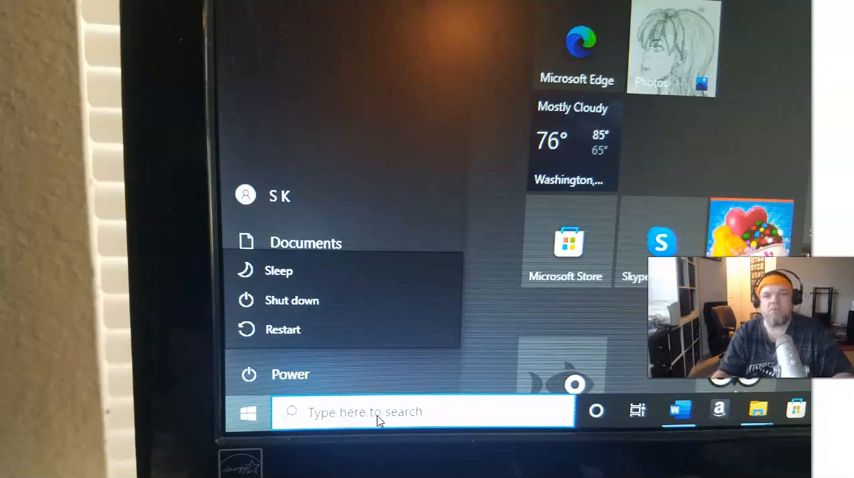
pyautogui.moveTo(474, 214)
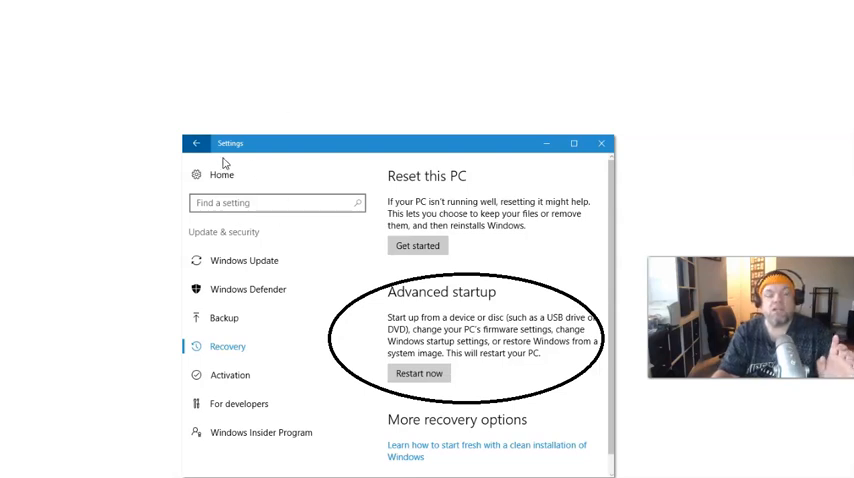
pyautogui.moveTo(500, 216)
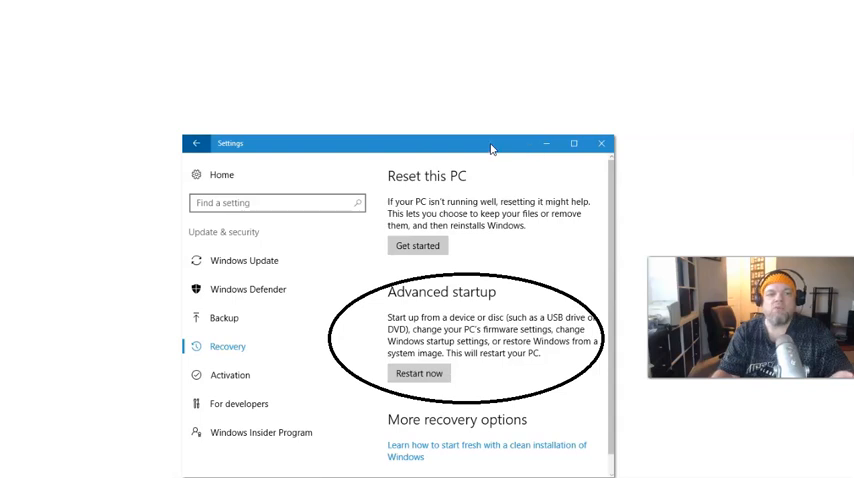
pyautogui.moveTo(480, 212)
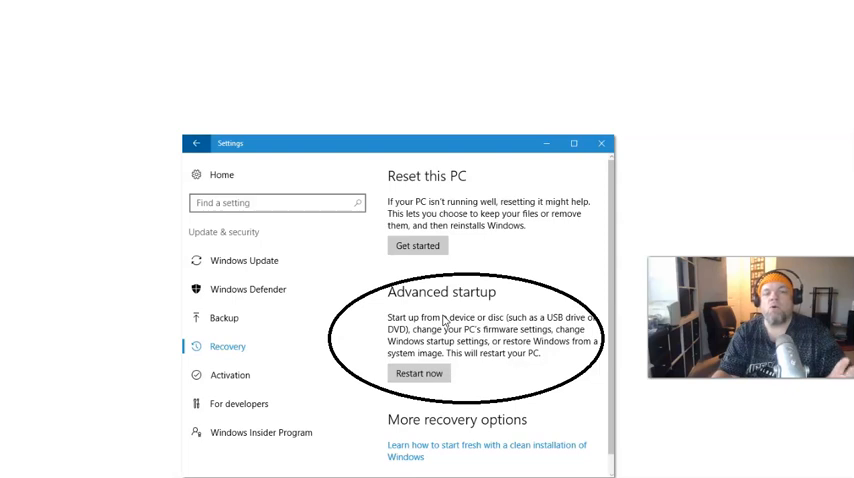
pyautogui.click(418, 372)
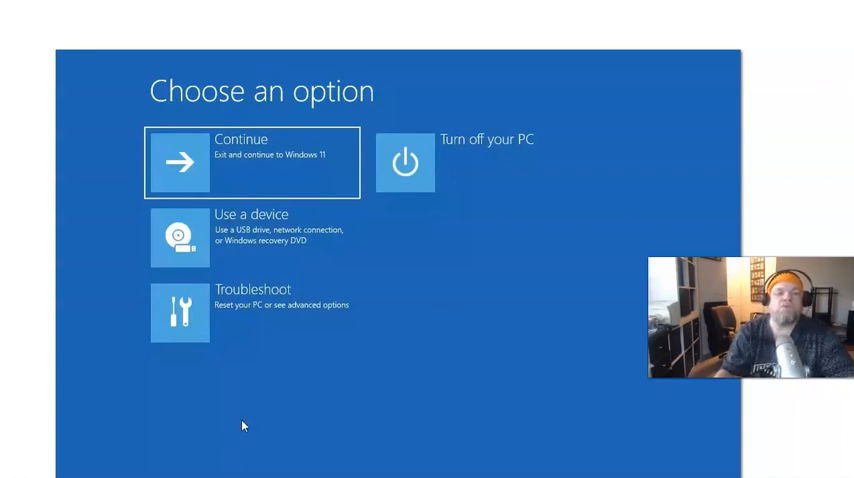
pyautogui.moveTo(196, 304)
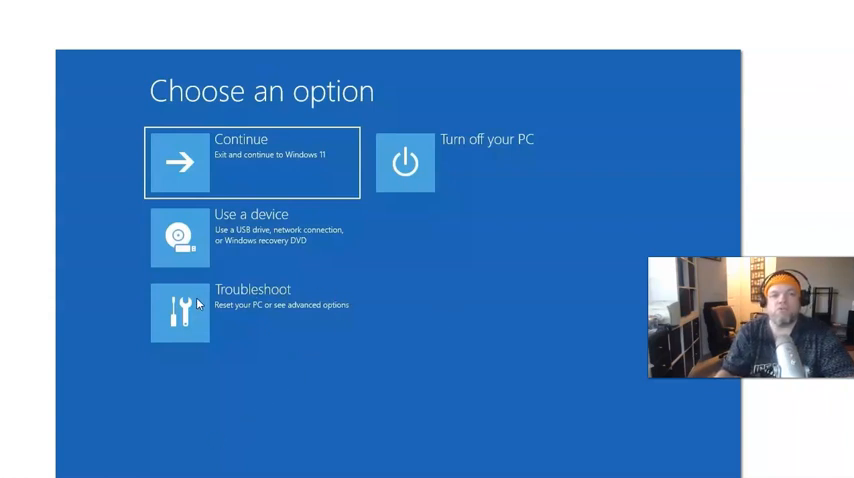
# - Choose Troubleshoot, then Reset this PC to reach the Keep my files / Remove everything options
pyautogui.click(180, 312)
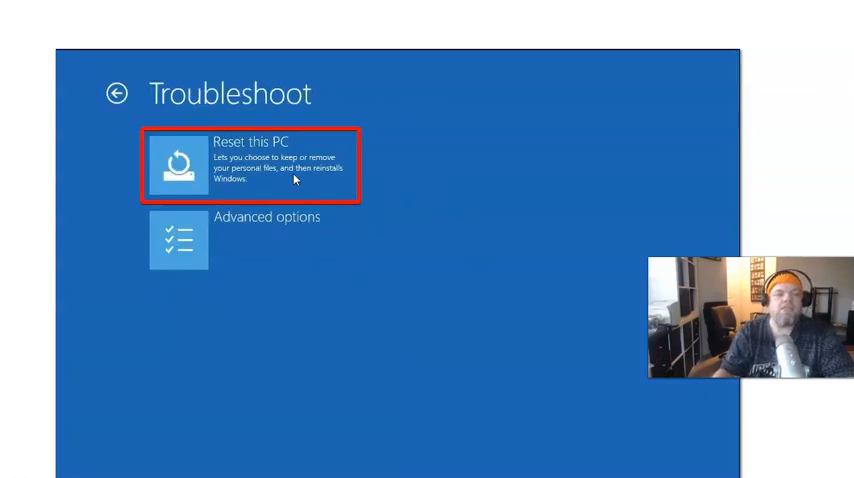
pyautogui.moveTo(228, 152)
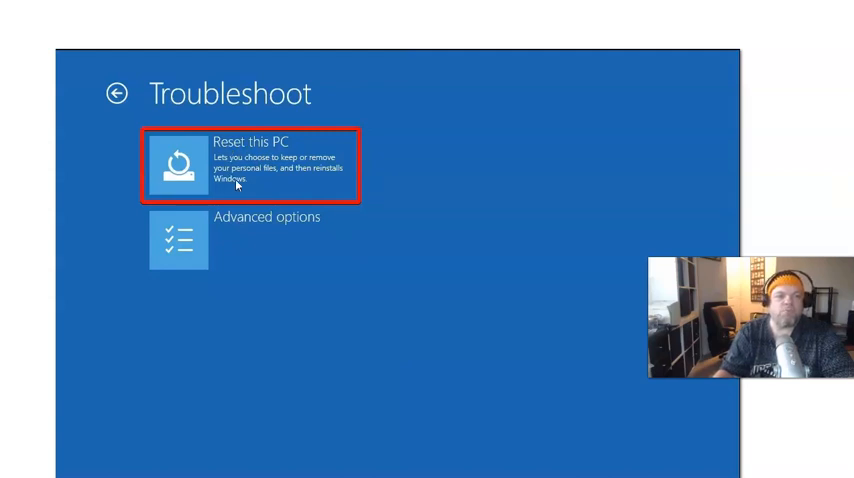
pyautogui.moveTo(272, 192)
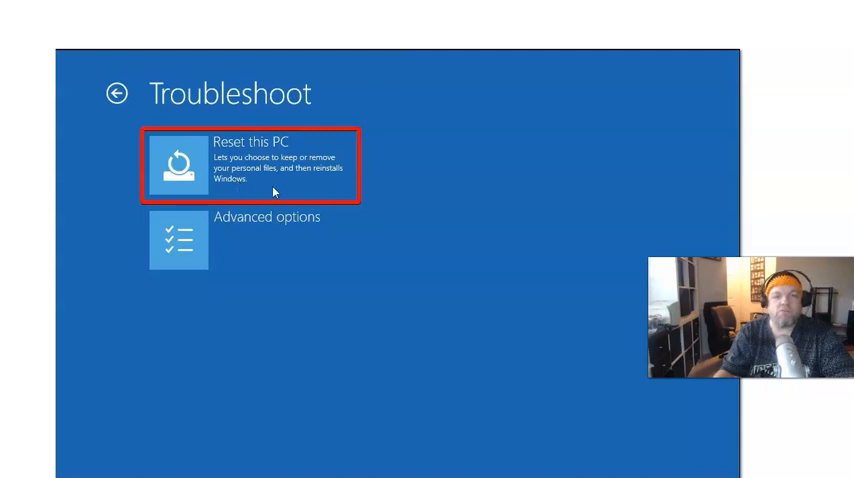
pyautogui.moveTo(452, 168)
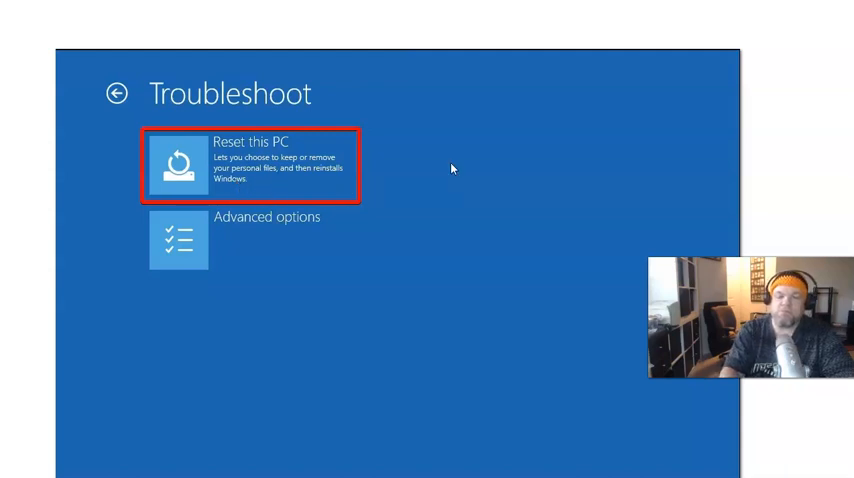
pyautogui.click(250, 160)
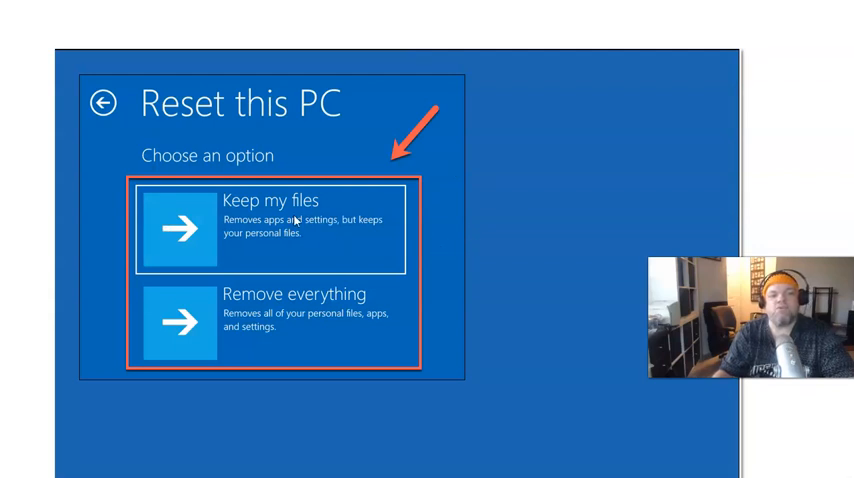
pyautogui.moveTo(280, 204)
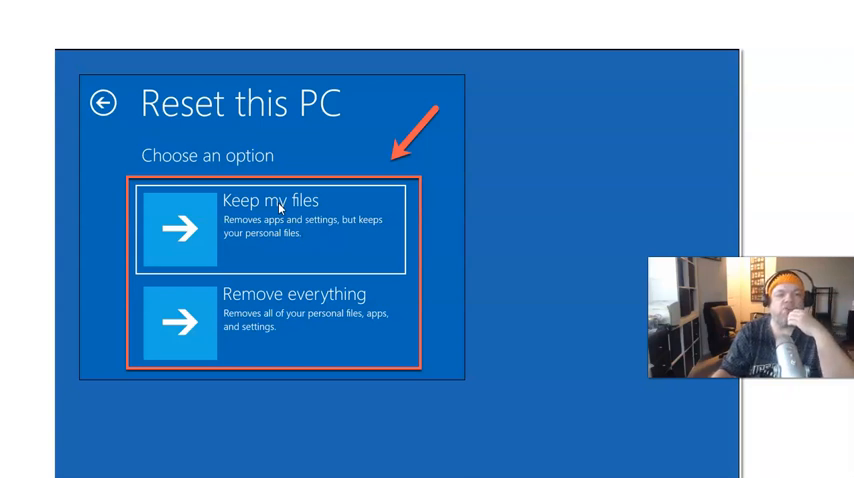
pyautogui.moveTo(288, 270)
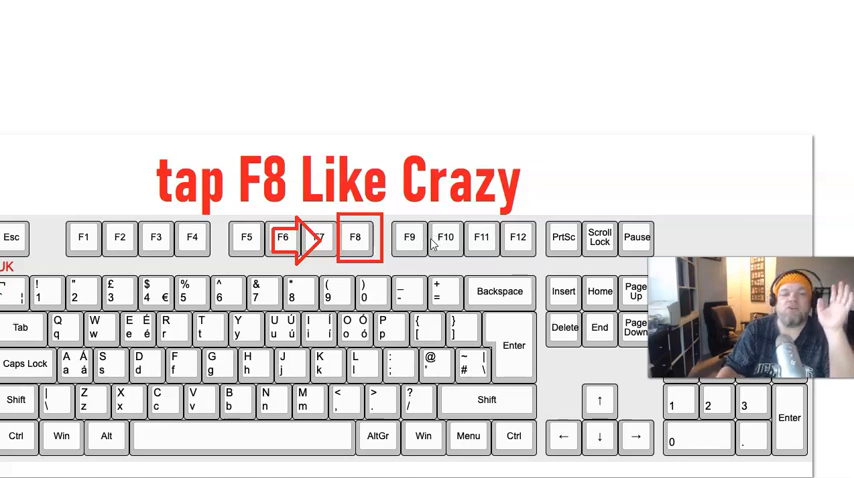
pyautogui.moveTo(184, 248)
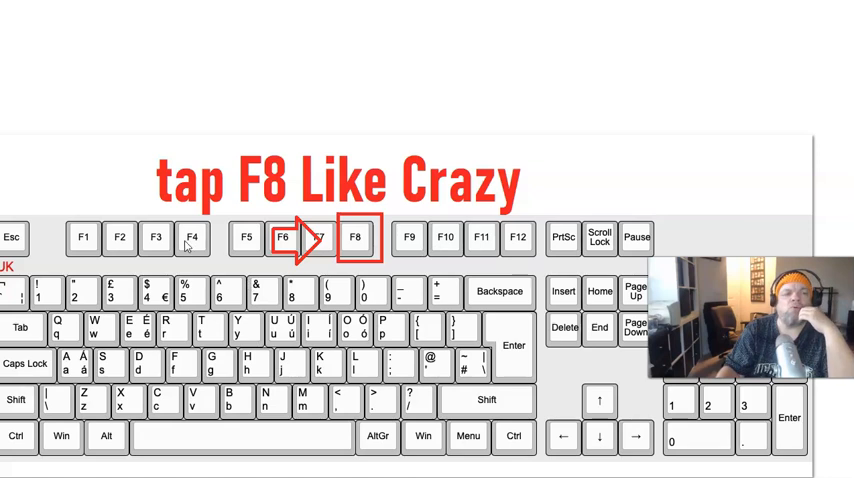